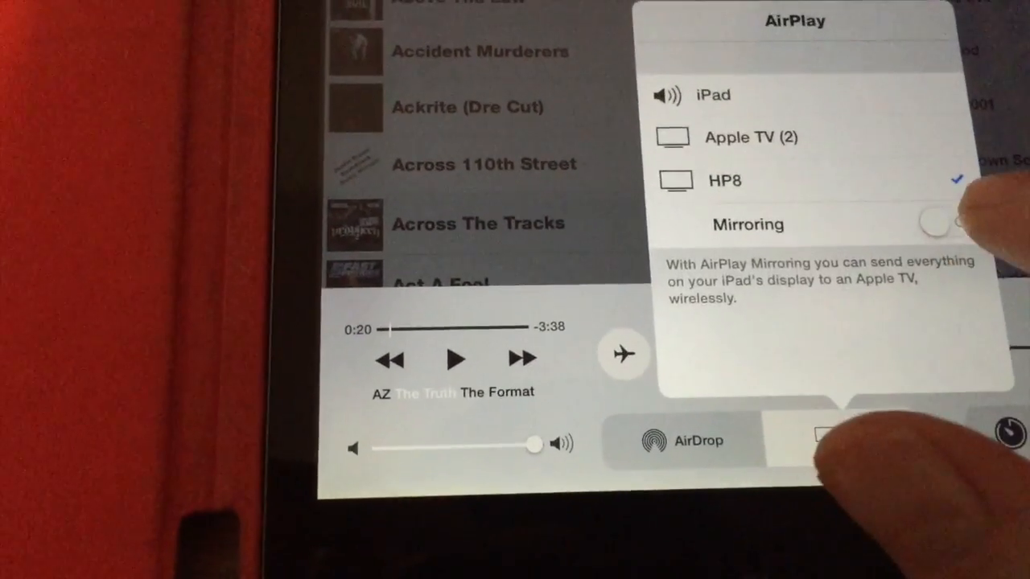
# Switch Mirroring on for HP8 so the iPad home screen shows on the TV
pyautogui.click(942, 223)
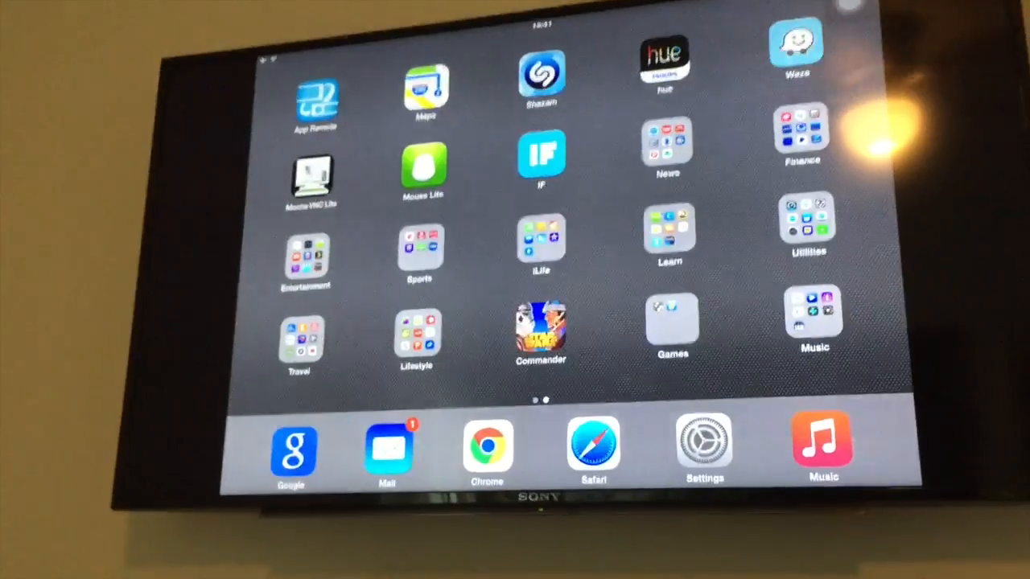
# Bring up Control Center's AirPlay device list to switch output back to iPad
pyautogui.hscroll(-3)
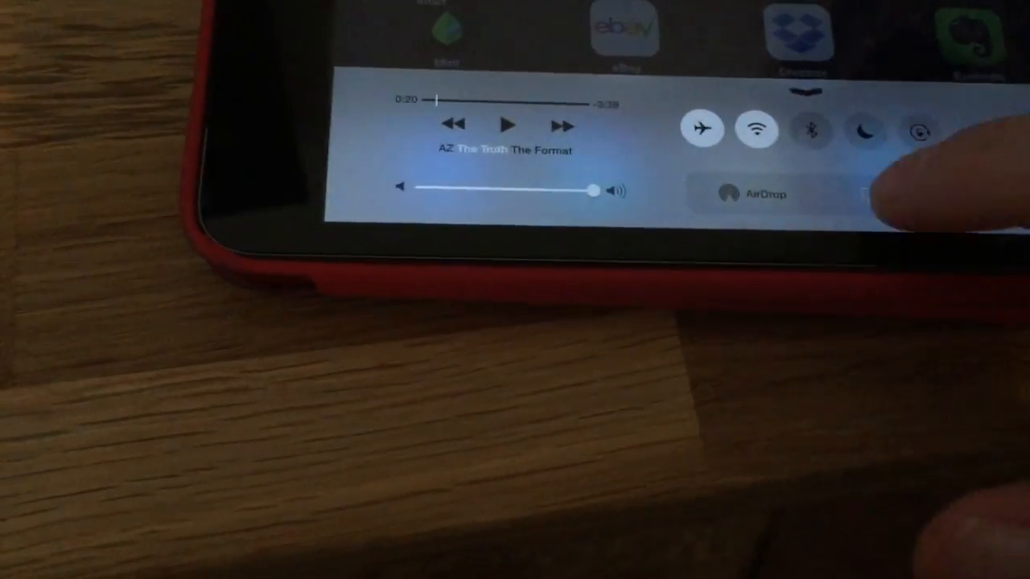
pyautogui.click(857, 194)
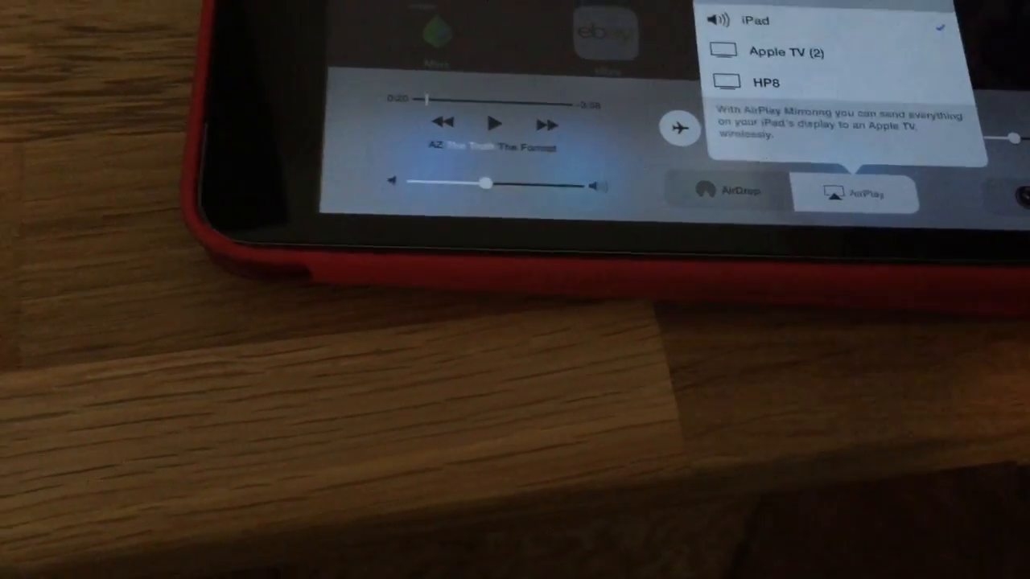